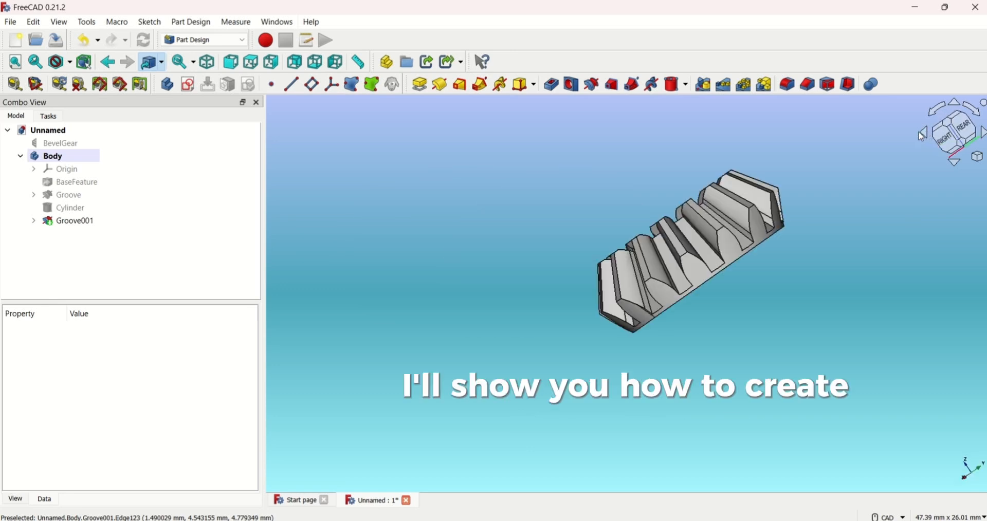
Select the existing BevelGear and Body objects and delete them, leaving an empty document.
drag(689, 252, 566, 252)
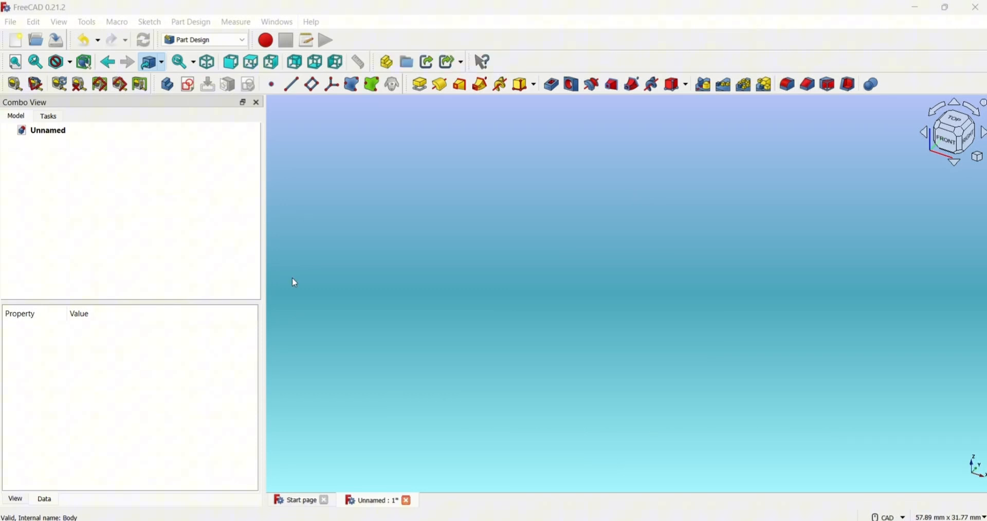
click(240, 39)
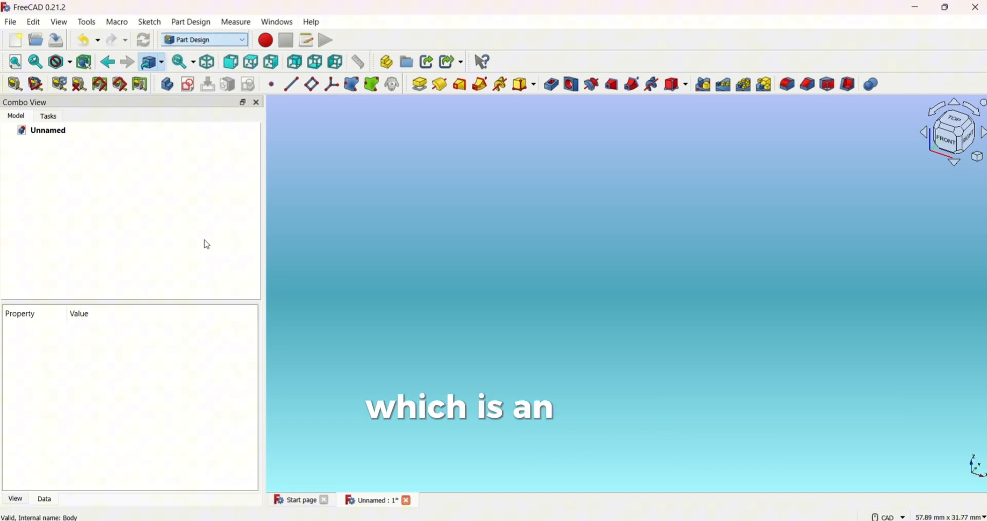
Create a bevel gear with 15 teeth using the Gear workbench and review its parameters.
click(204, 39)
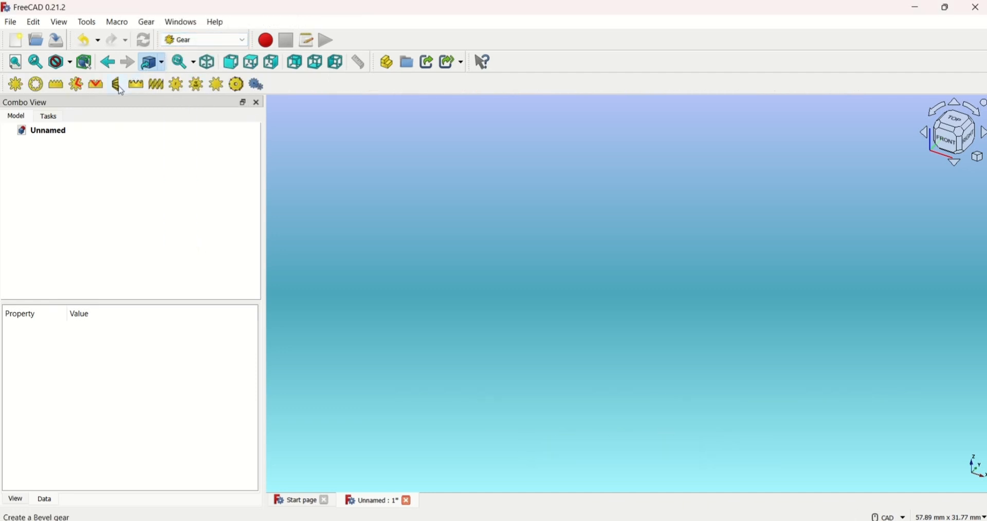
click(116, 83)
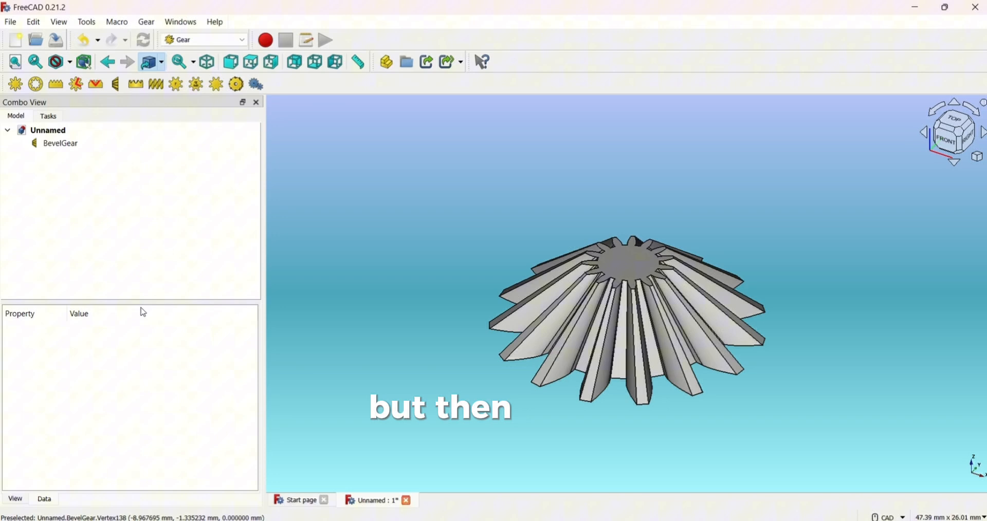
click(61, 143)
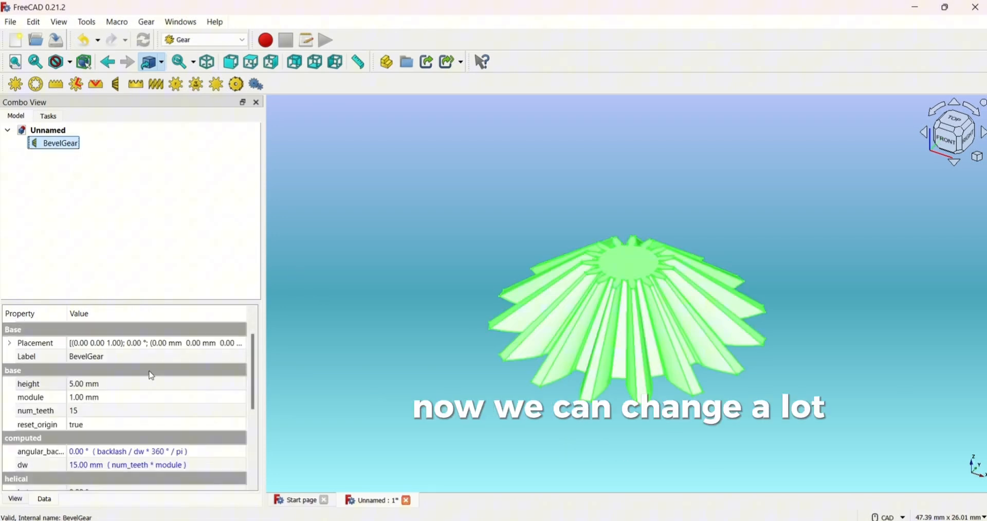
scroll(down, 3)
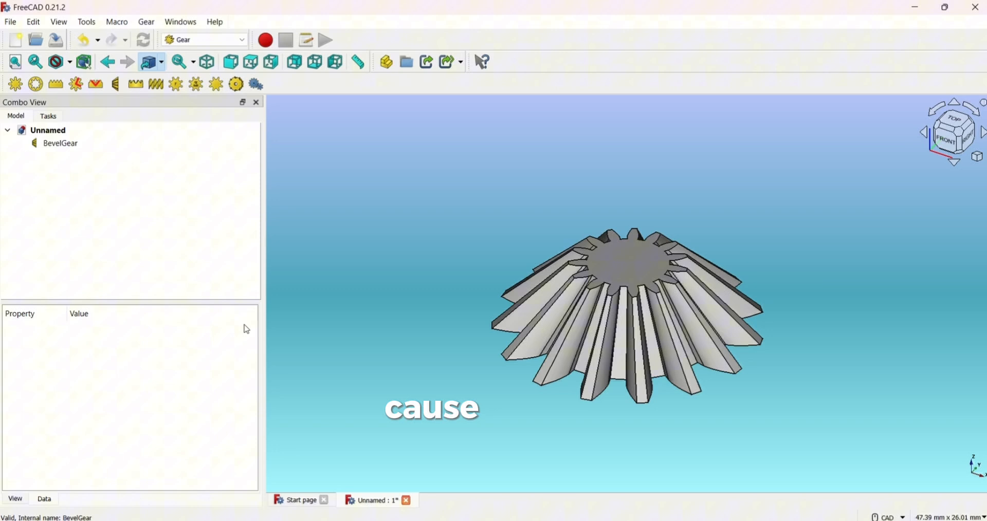
click(60, 143)
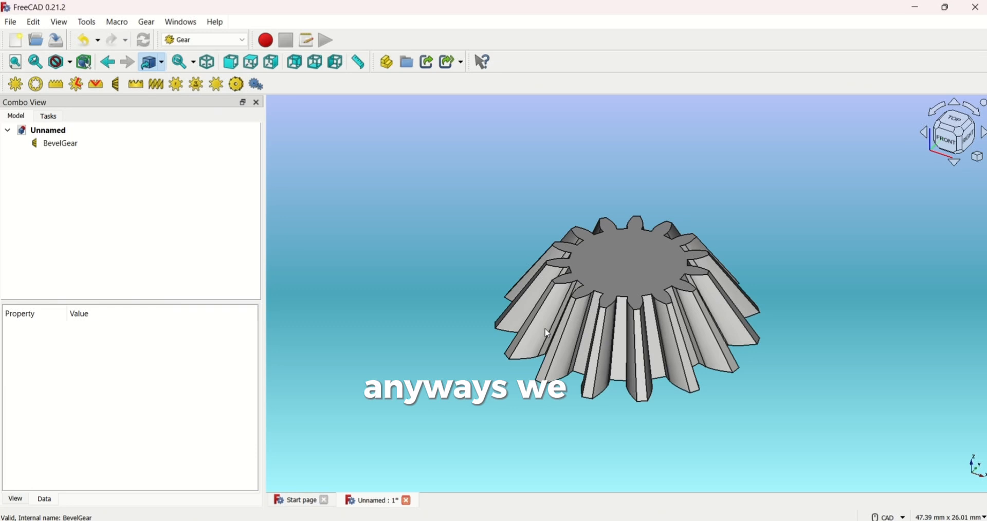
Return to the Part Design workbench for further modelling.
click(205, 39)
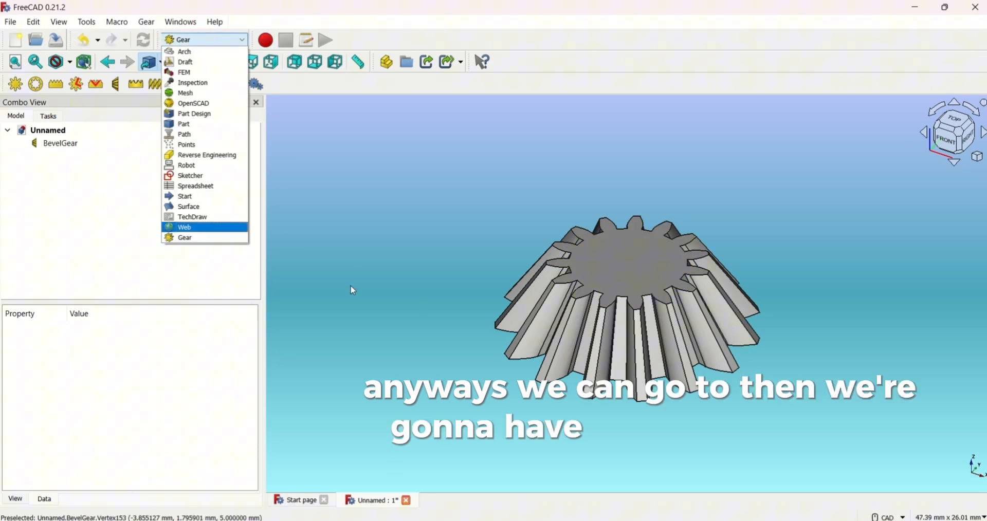
mouse_move(183, 124)
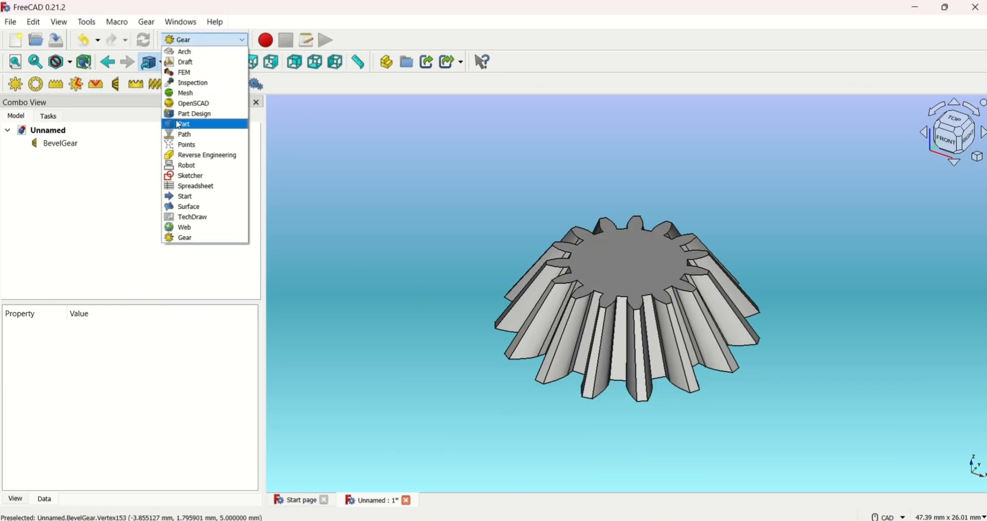
click(194, 114)
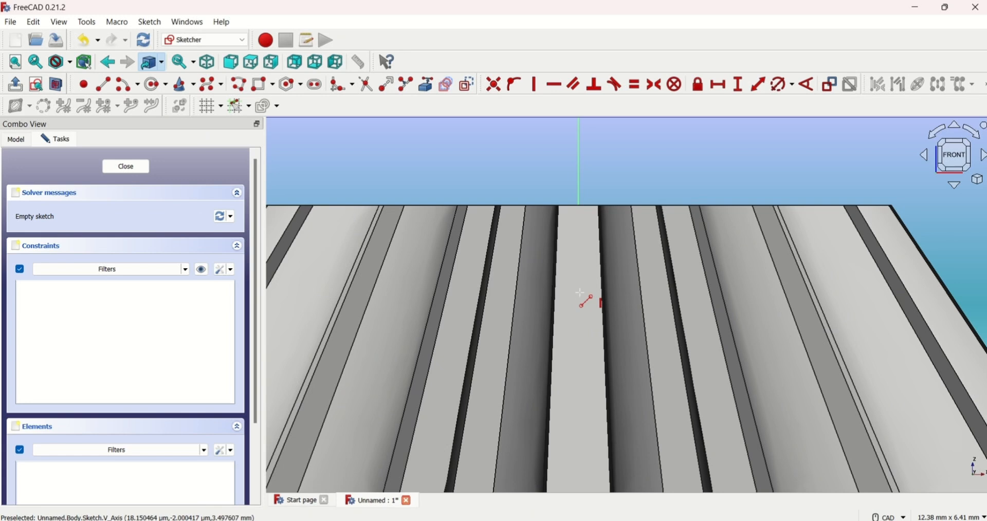
Start the groove profile's first line on the XZ sketch with section view cutting the gear.
click(679, 296)
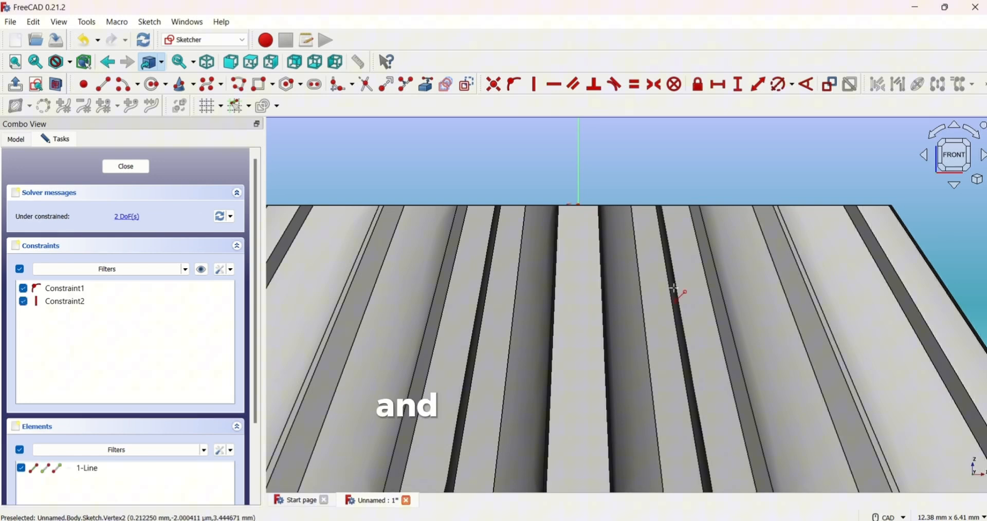
mouse_move(548, 195)
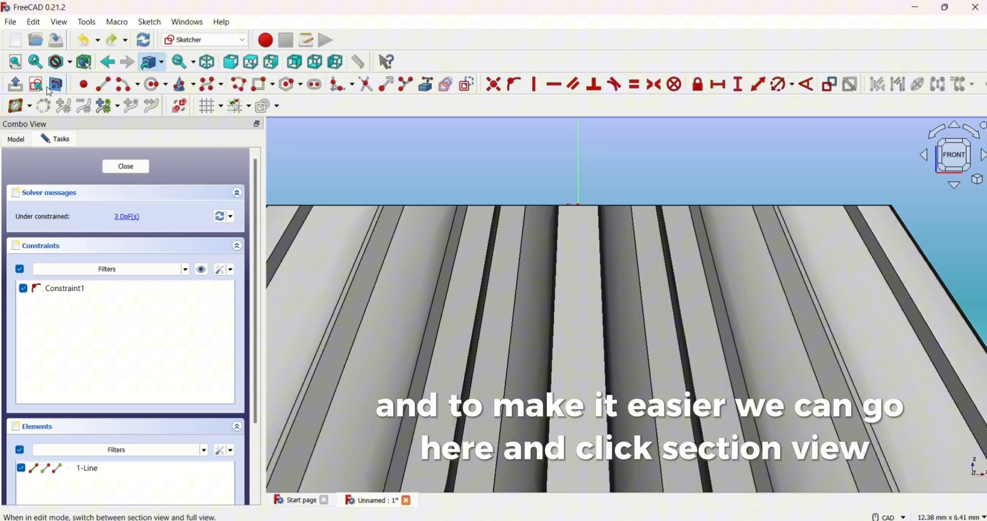
click(53, 86)
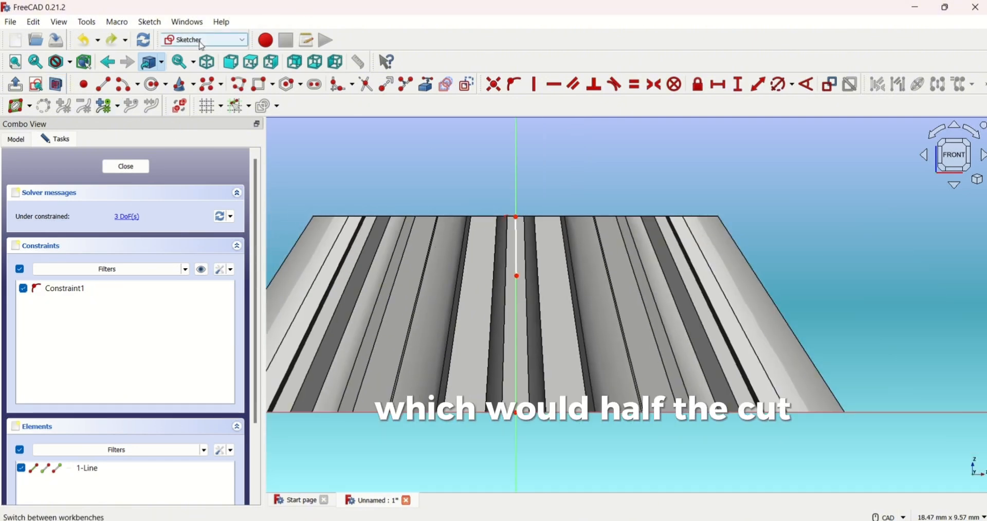
mouse_move(472, 315)
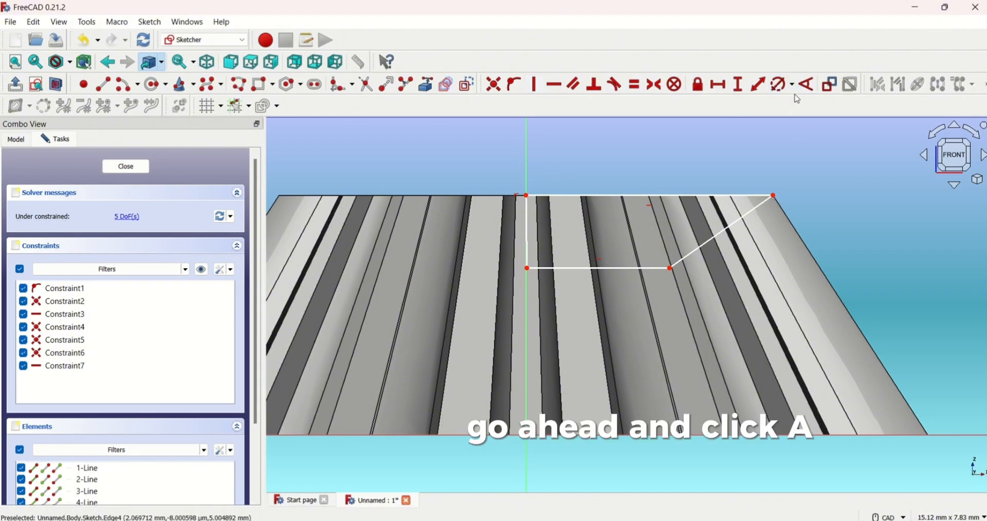
Constrain the groove profile's slanted edge at a 40° angle.
click(724, 226)
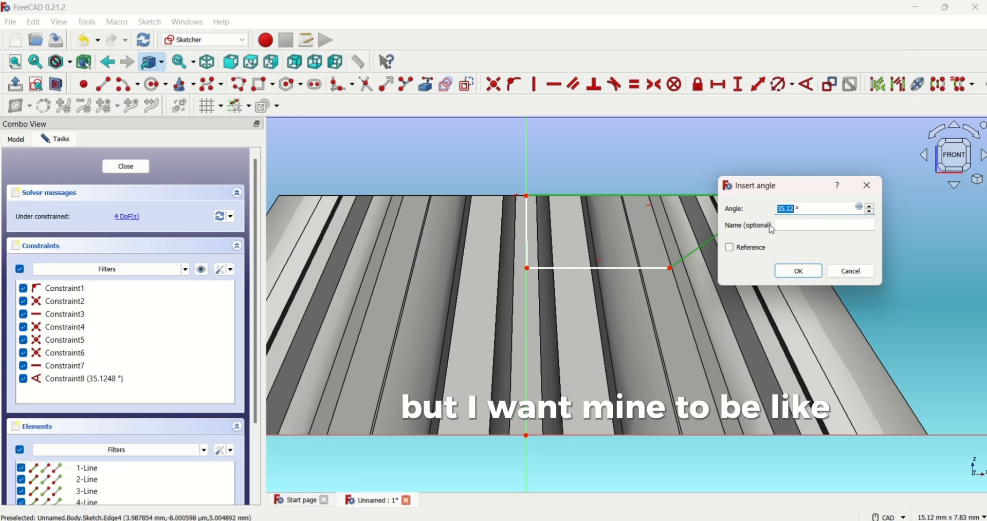
text(4 °)
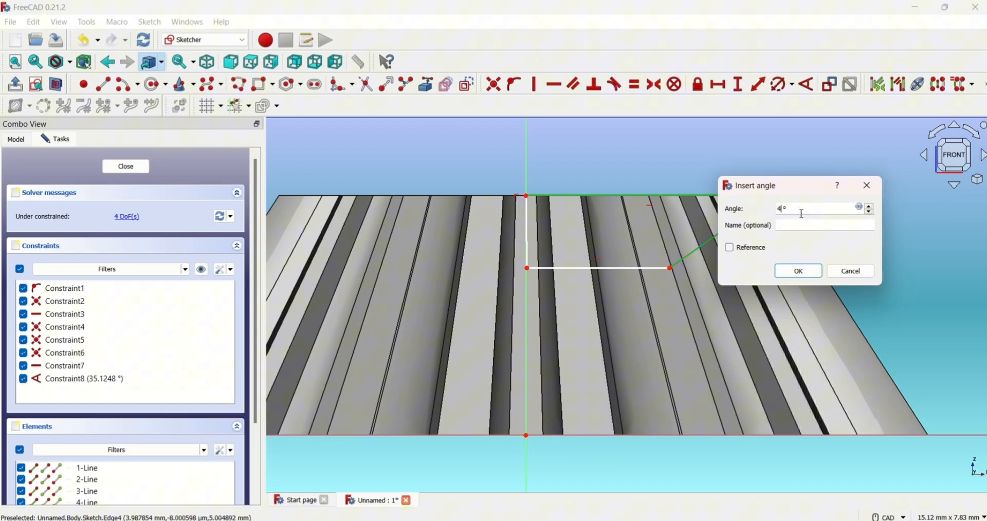
click(797, 270)
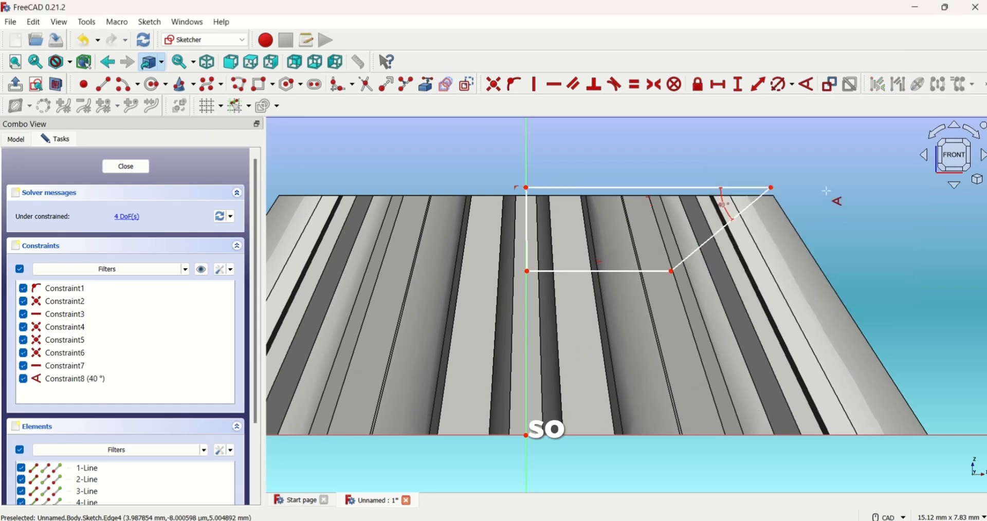
mouse_move(585, 188)
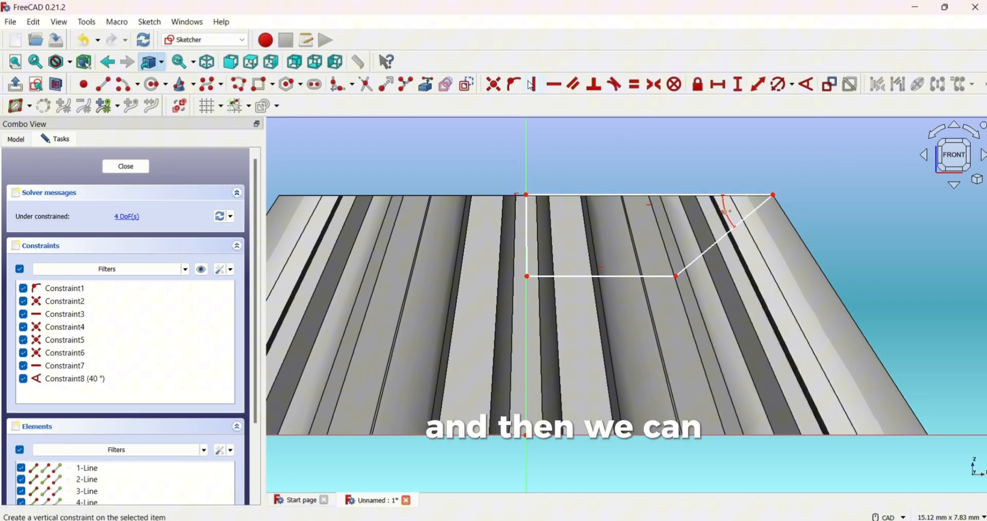
Make a profile edge vertical and leave the sketch.
click(531, 84)
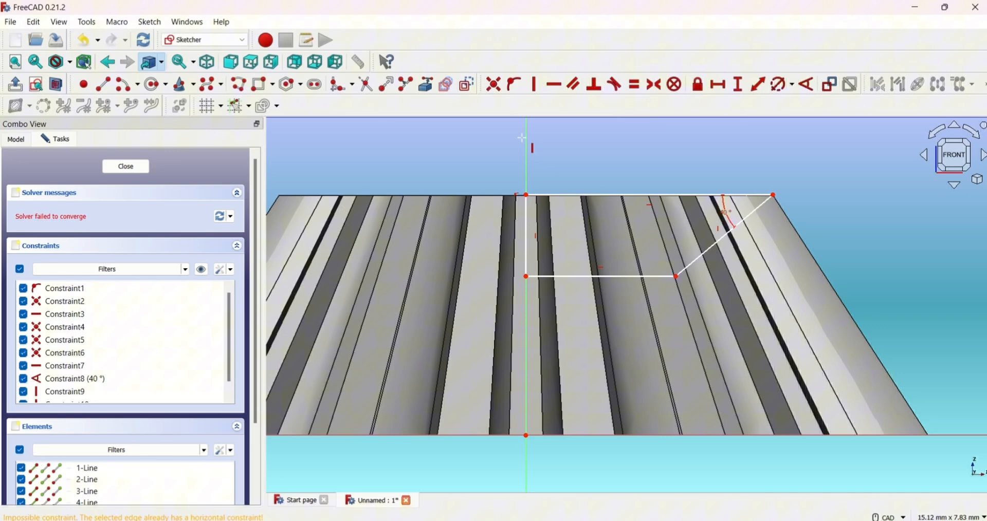
click(125, 167)
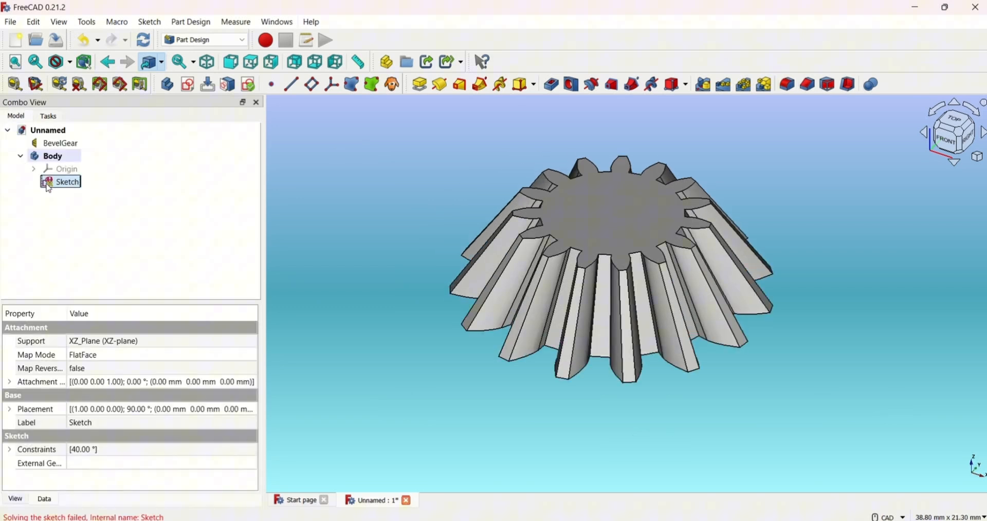
Reopen the groove sketch, undo the conflicting vertical constraint, and close it again.
double_click(68, 181)
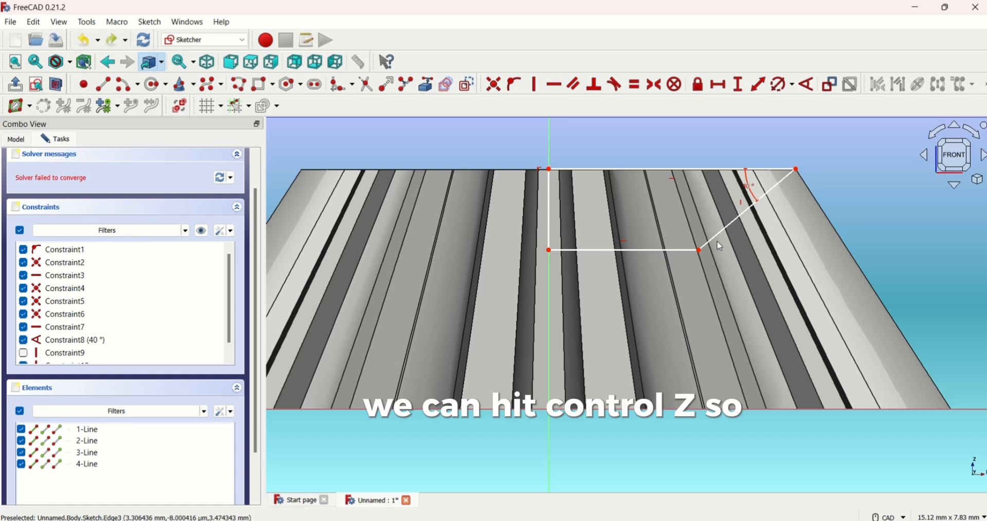
key(ctrl+z)
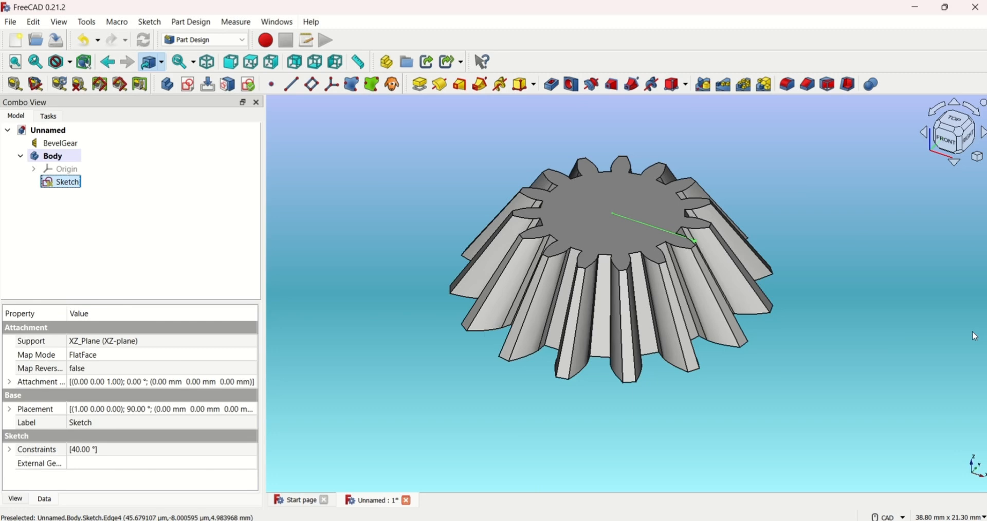
double_click(67, 181)
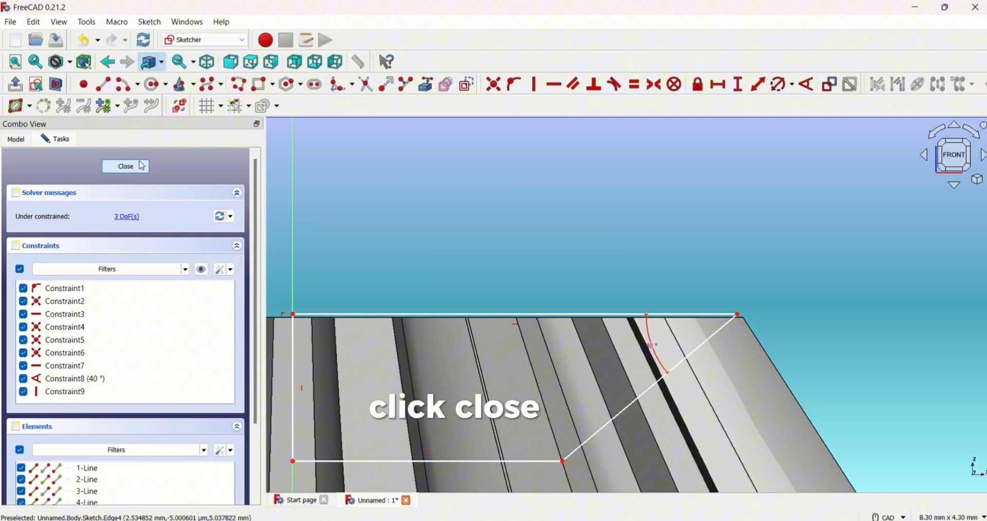
click(126, 166)
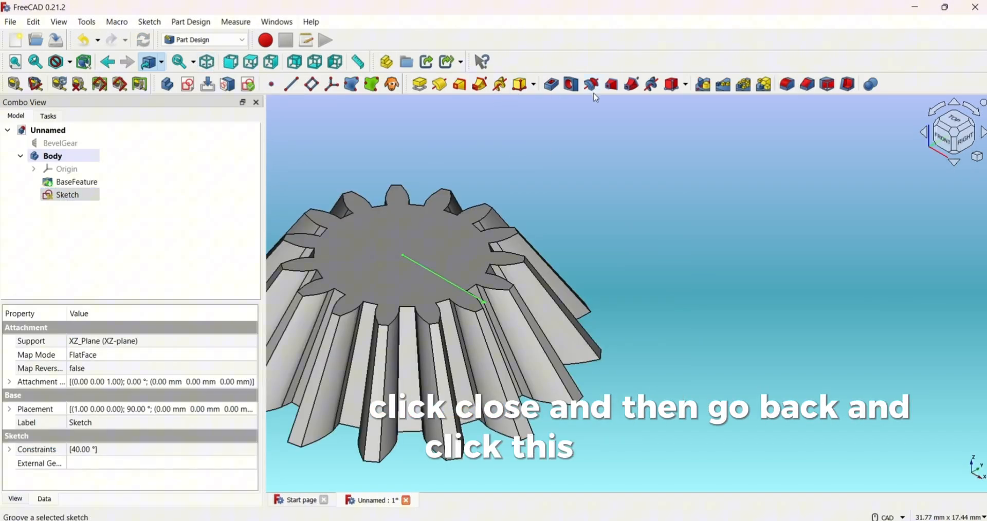
Revolve-cut the groove sketch 360° around the vertical sketch axis into the gear's top.
click(591, 83)
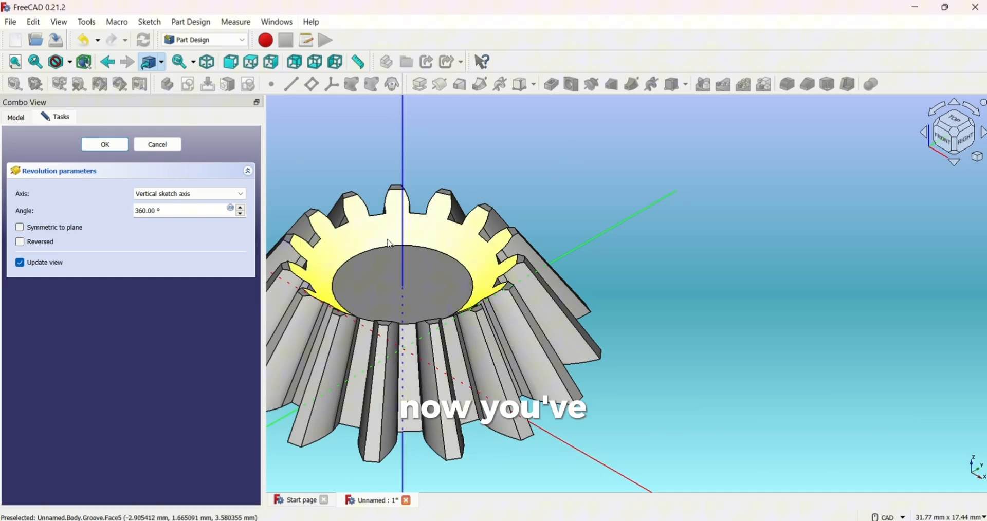
scroll(up, 3)
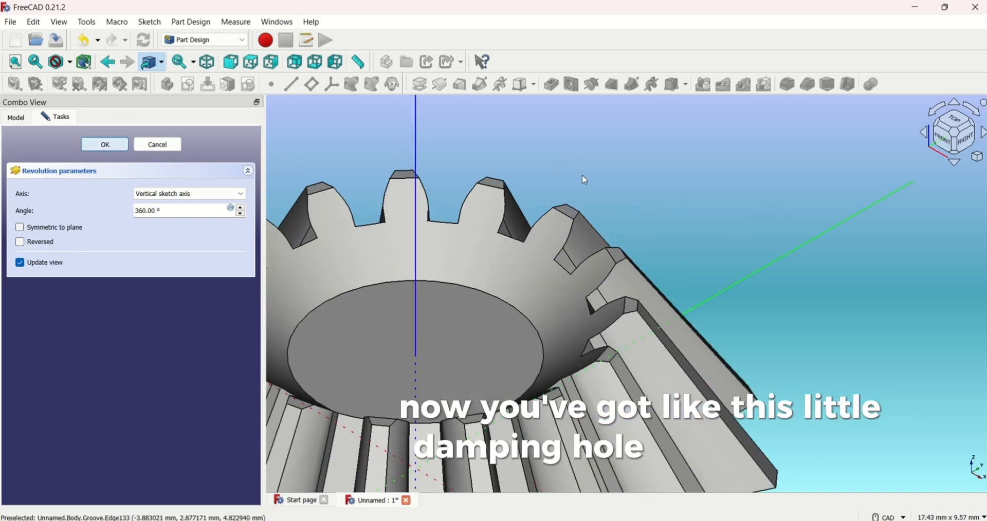
click(104, 144)
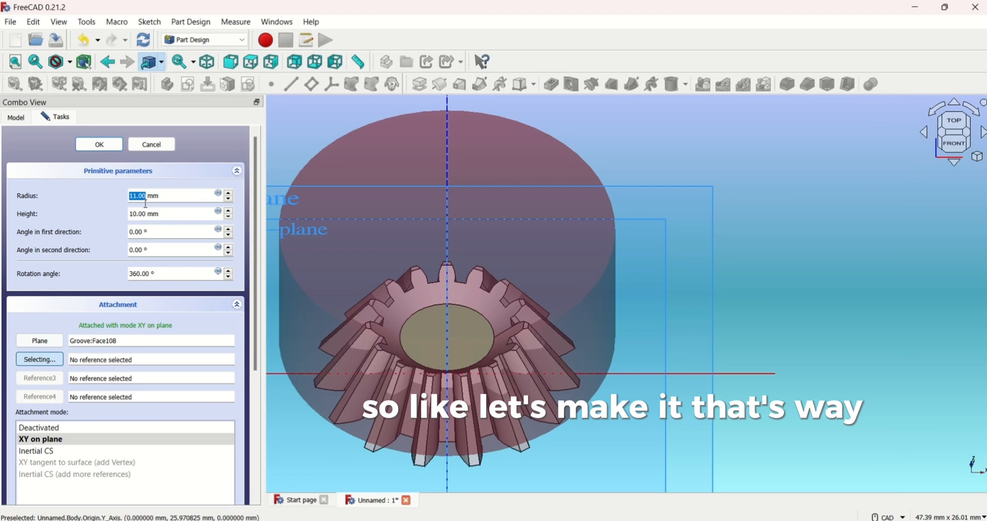
Size the subtractive cylinder to radius 12 mm and height 5 mm and bore it through the gear's center.
scroll(down, 3)
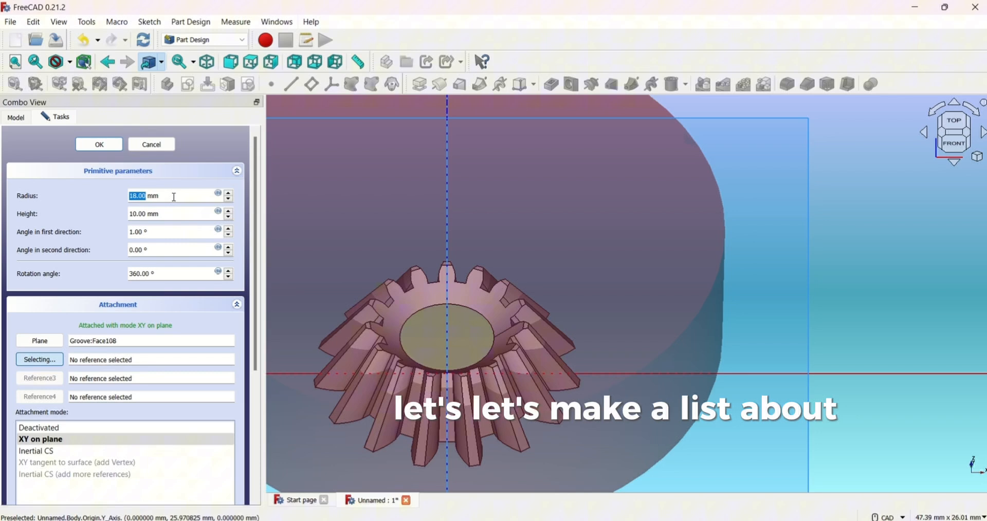
text(12.00)
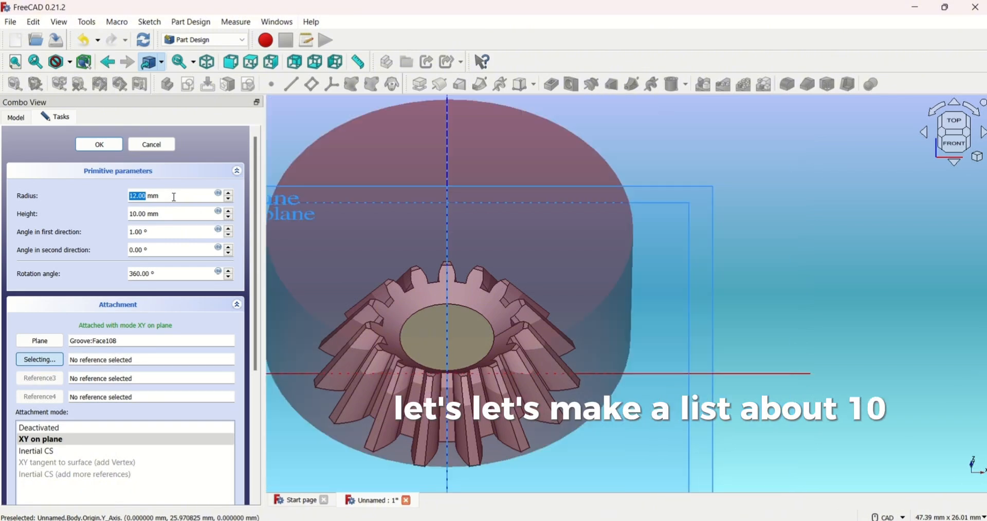
text(5.00)
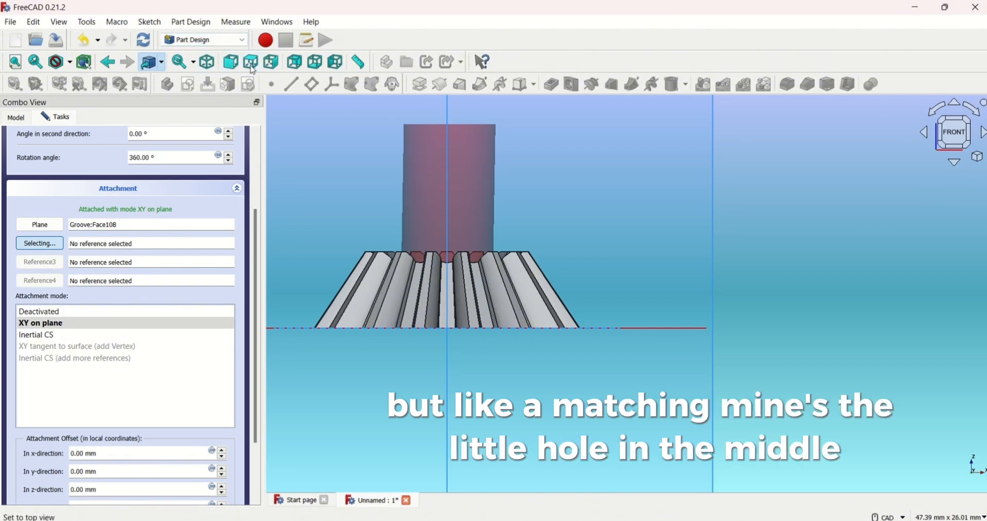
click(249, 60)
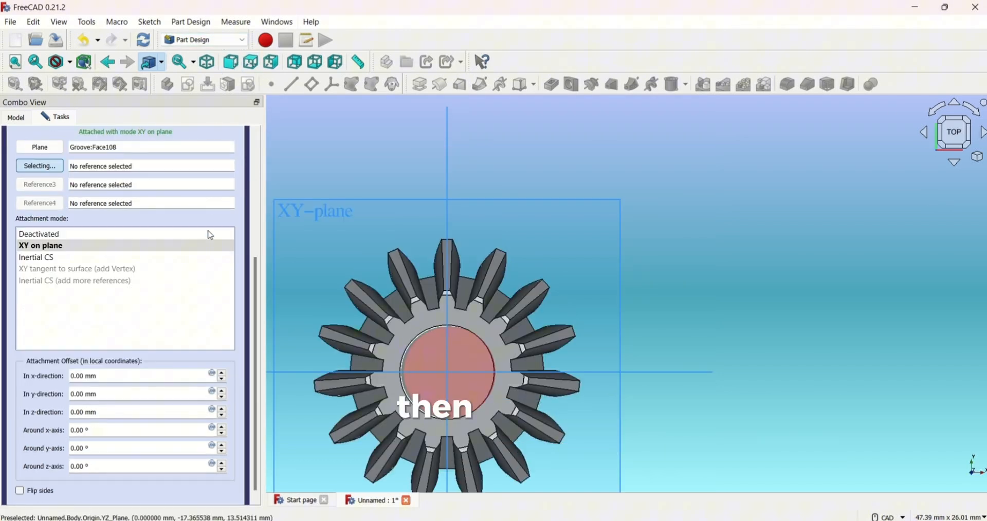
click(139, 376)
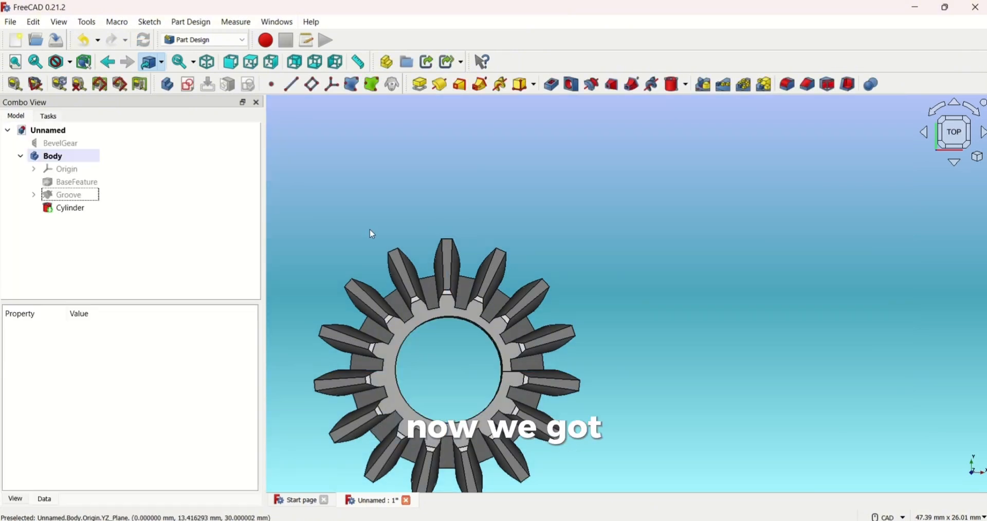
mouse_move(219, 40)
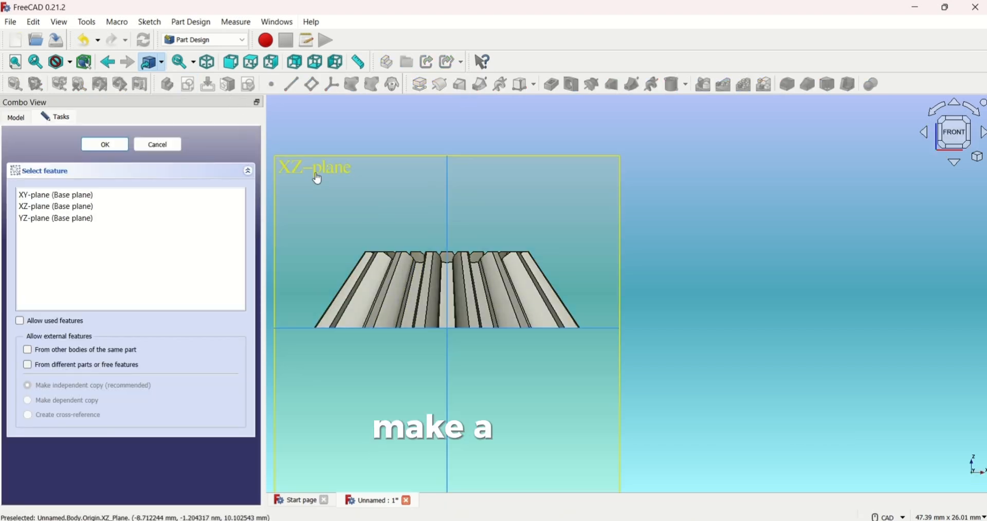
Sketch a small triangle on the XZ plane at the gear's lower outer edge, removing redundant constraints, and close it.
click(105, 144)
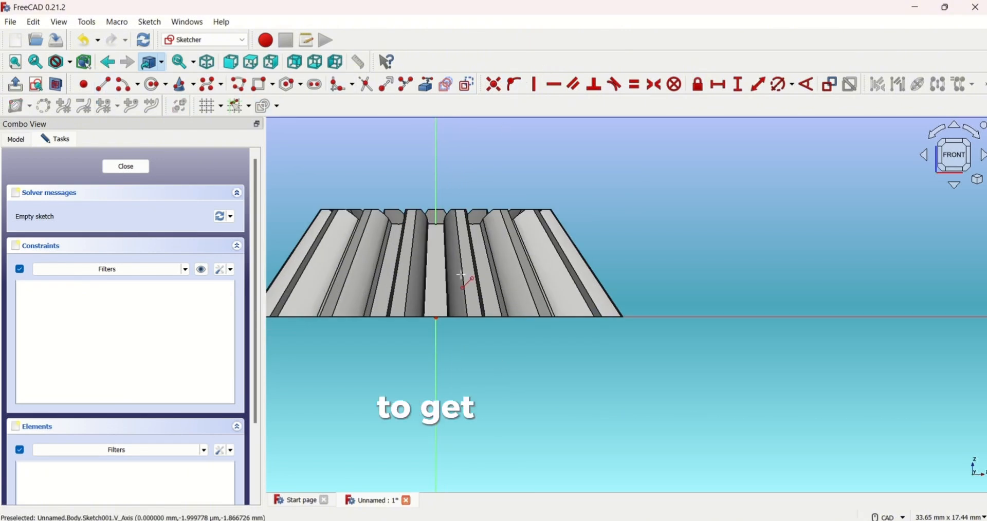
click(13, 61)
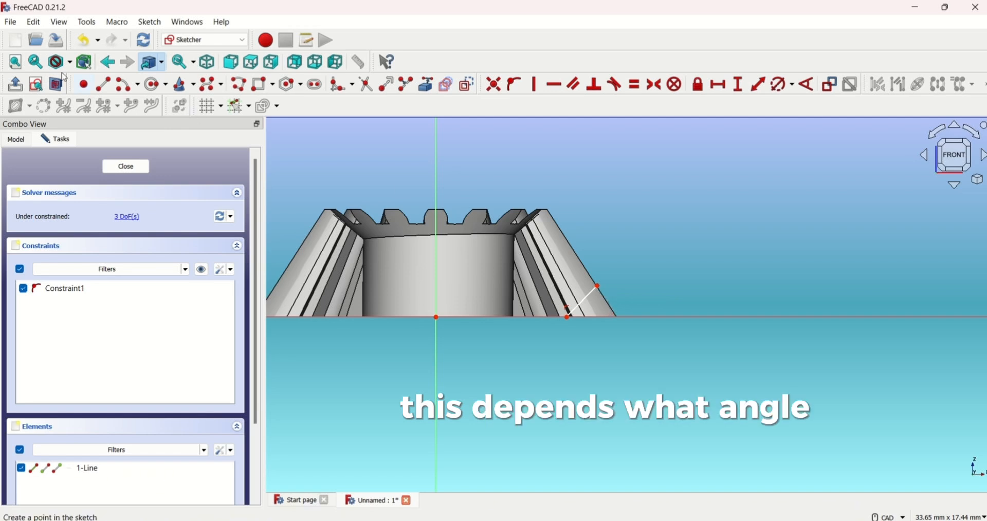
mouse_move(596, 285)
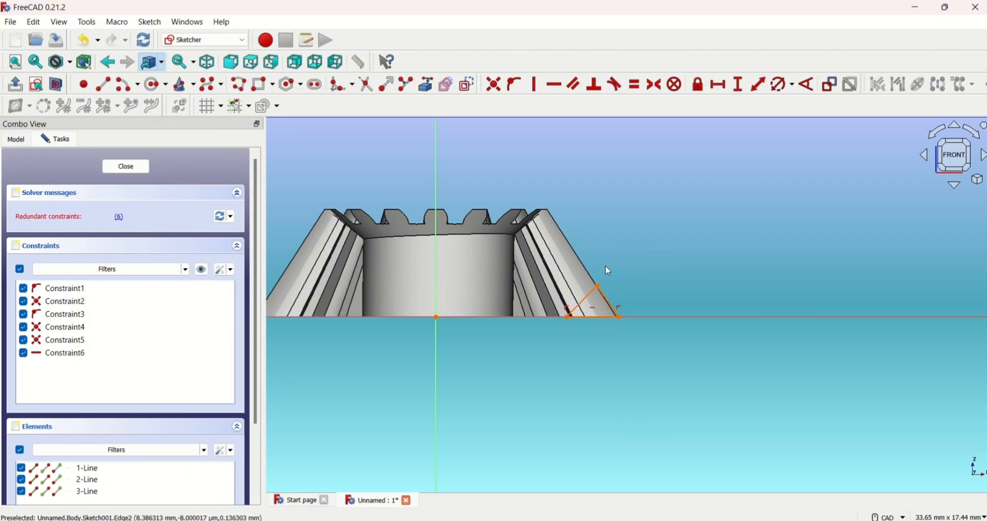
mouse_move(596, 277)
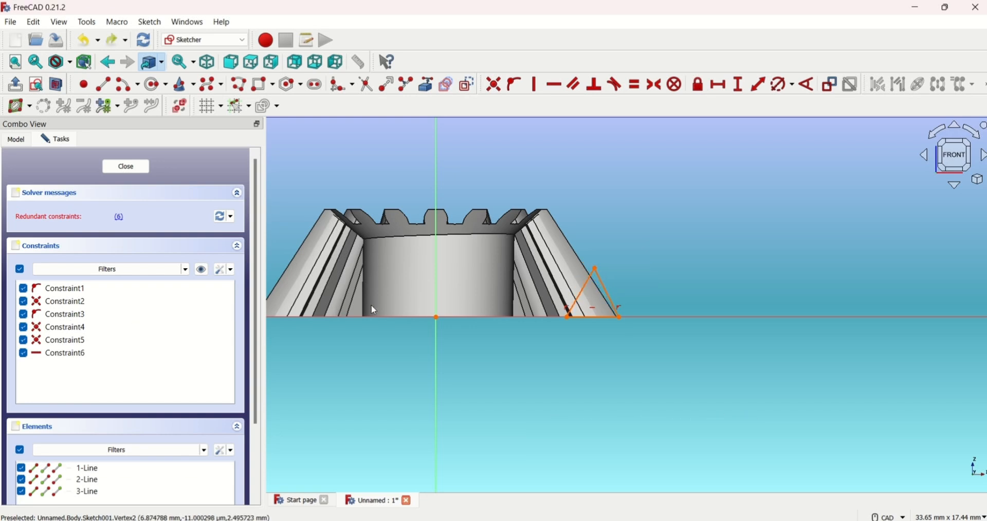
key(ctrl+z)
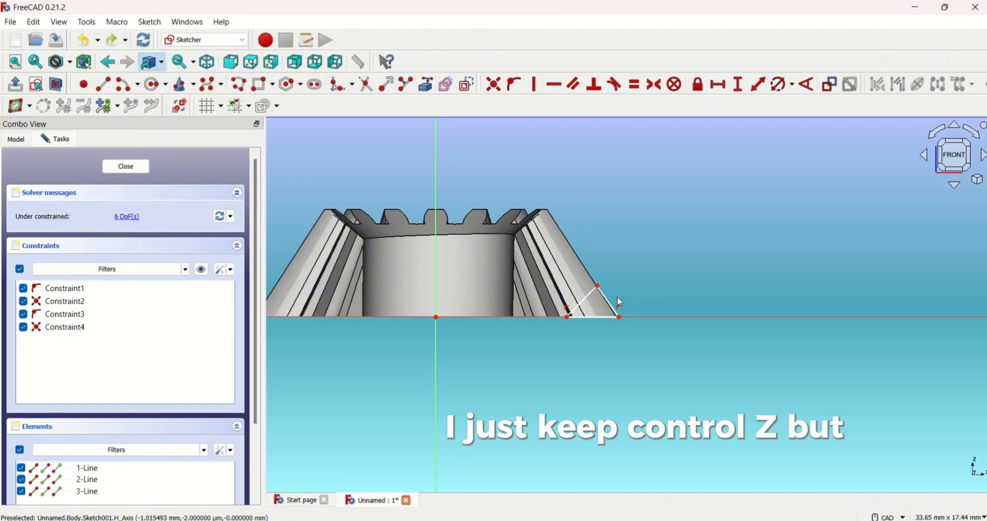
mouse_move(596, 290)
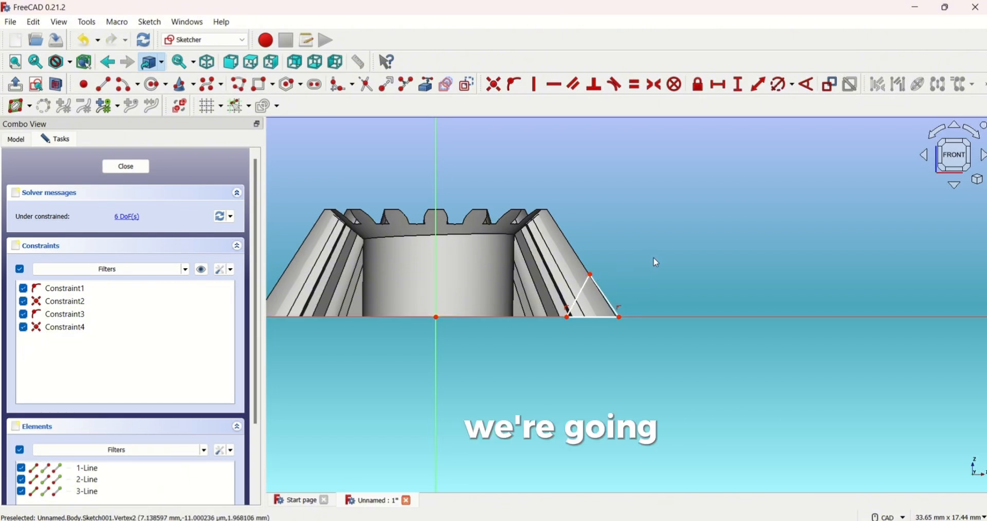
click(125, 167)
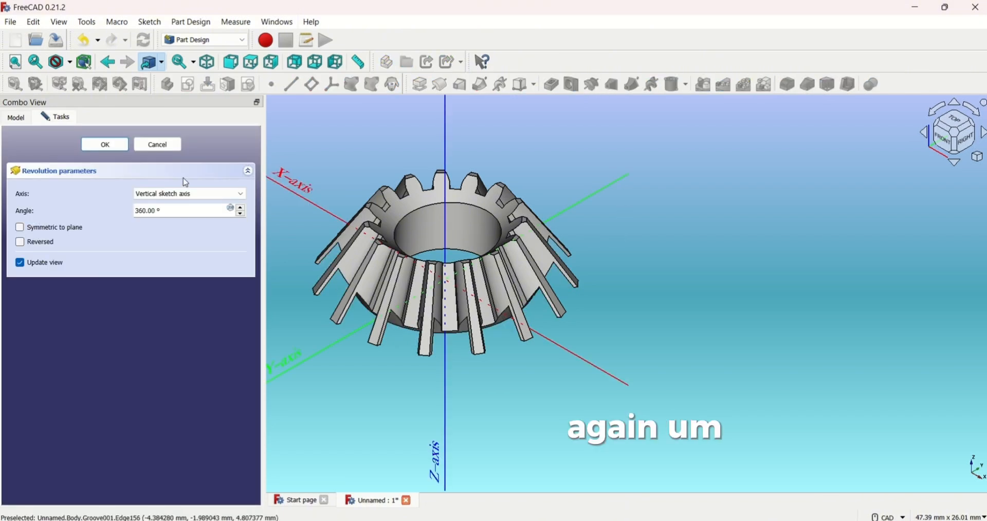
Cancel the pending groove, enlarge the triangle in Sketch001 by moving its outer corner, and close the sketch.
click(105, 144)
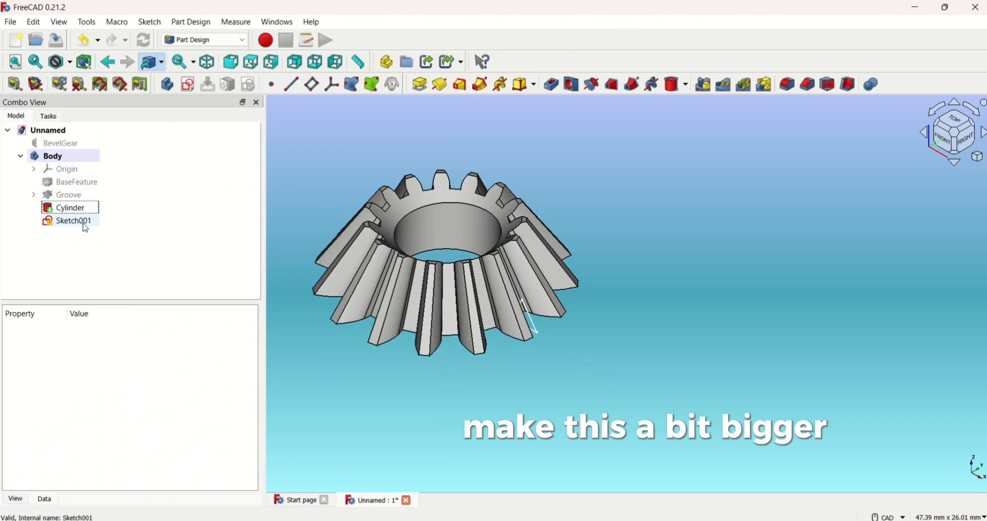
double_click(73, 221)
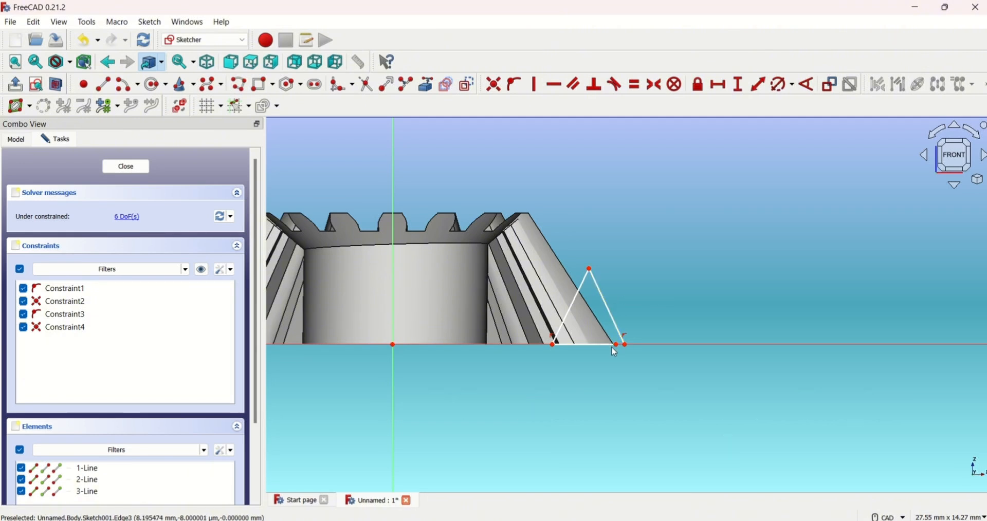
scroll(up, 3)
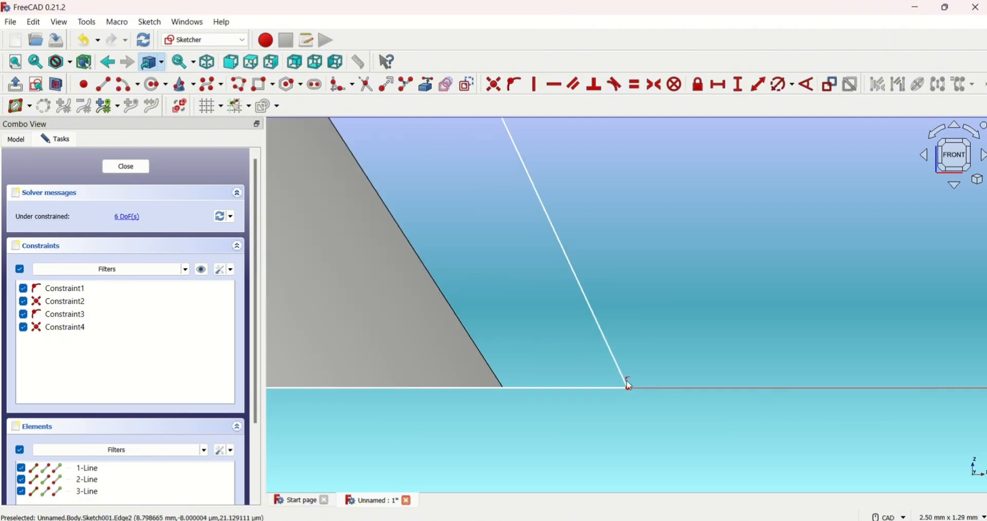
click(125, 165)
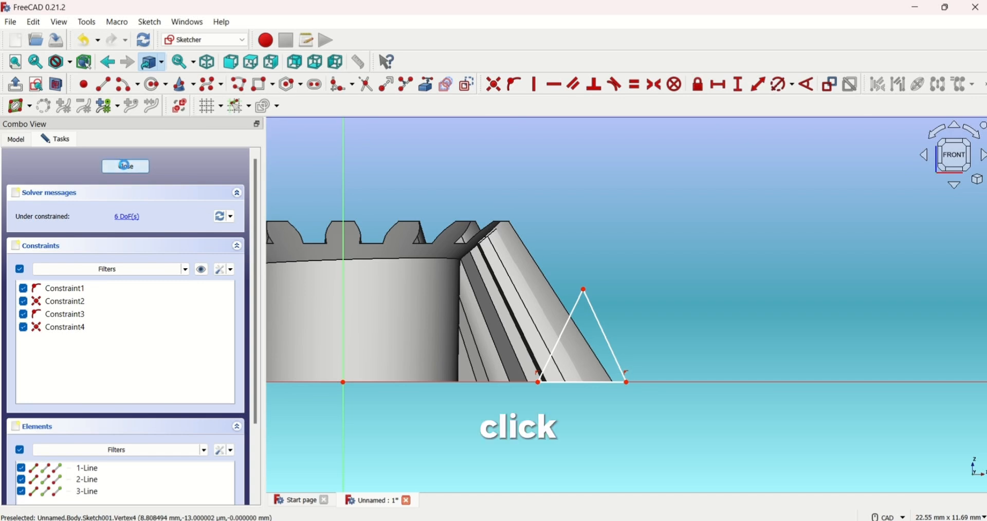
click(126, 166)
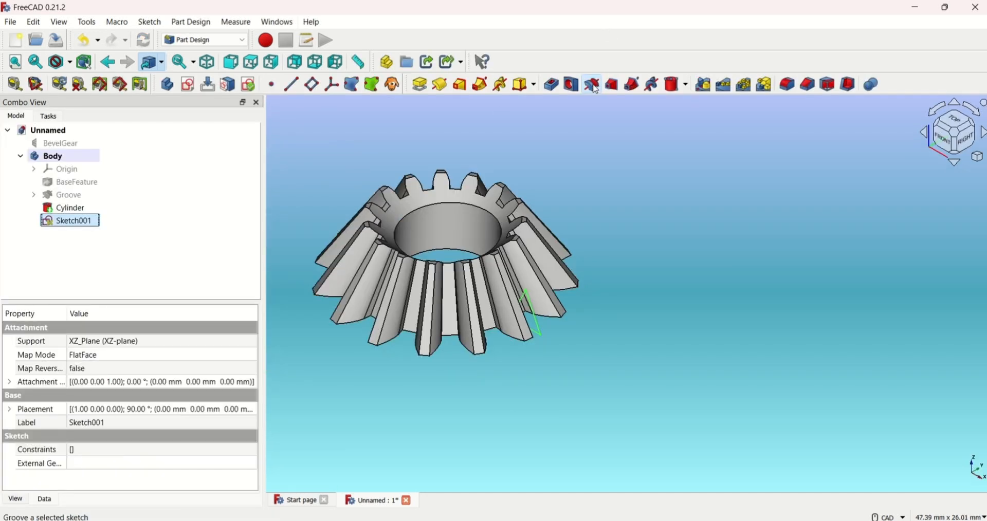
mouse_move(569, 139)
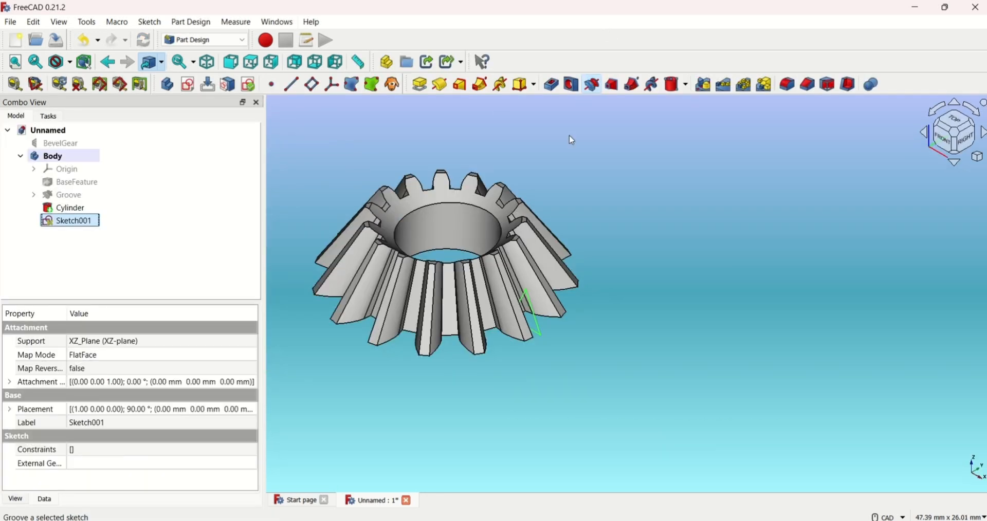